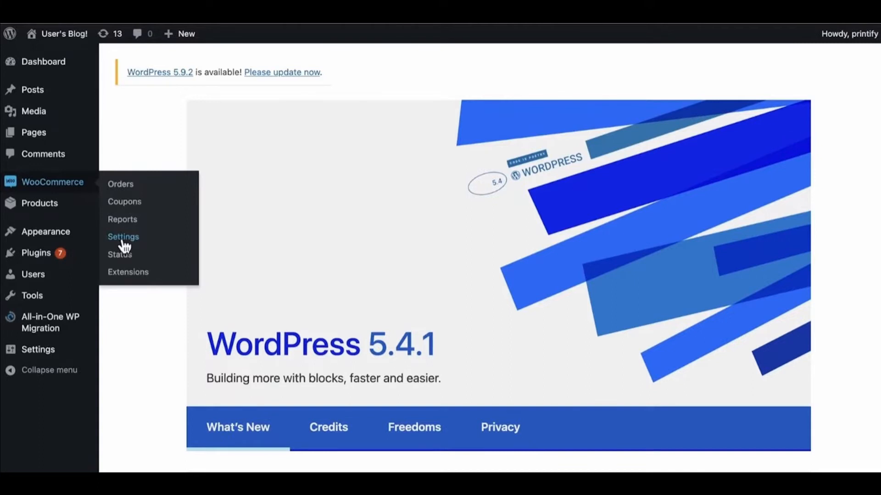
Reach the Advanced section of WooCommerce settings to enable the legacy REST API.
click(123, 236)
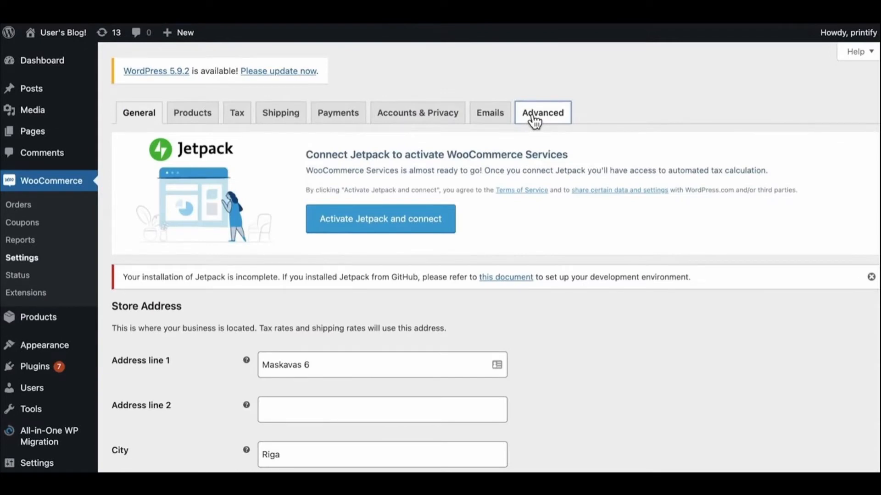
click(543, 113)
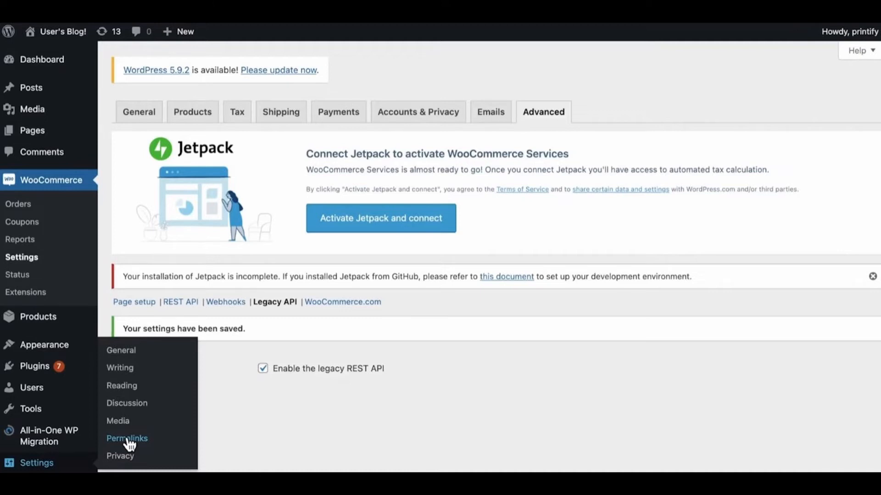
click(127, 438)
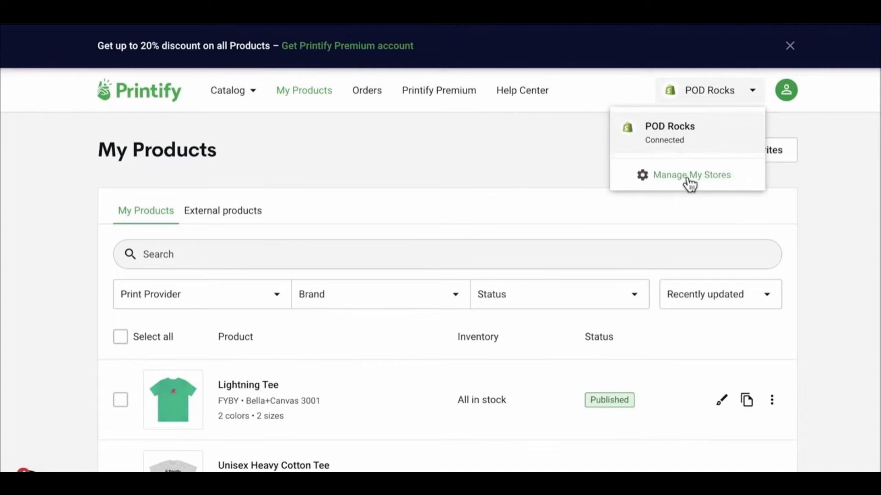
From Manage My Stores, start adding a new WooCommerce store in Printify.
click(691, 175)
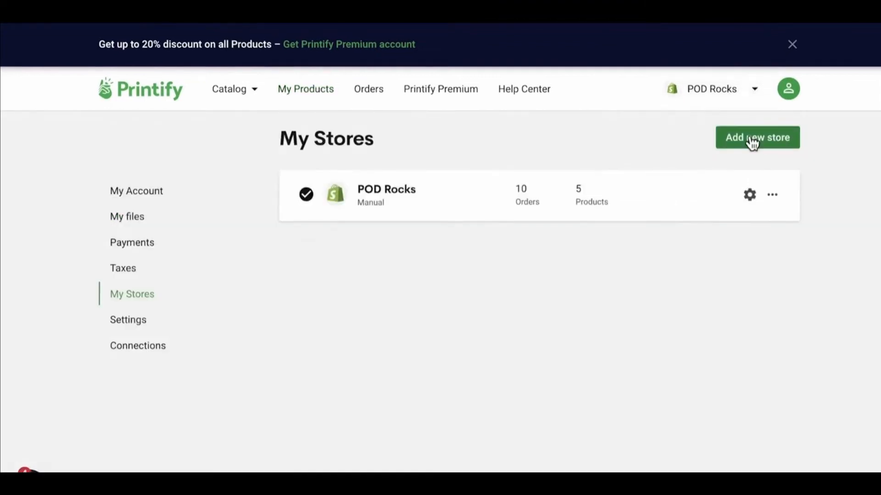
click(757, 137)
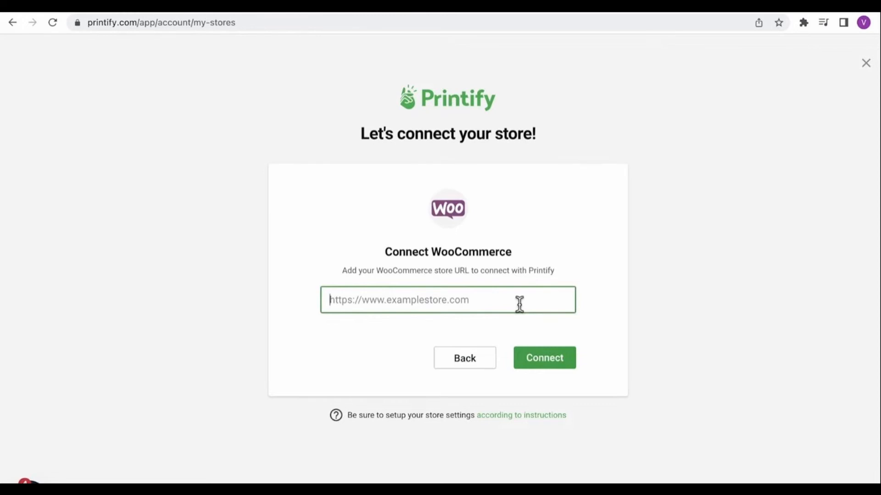
Connect the store by its URL and approve Printify's read/write access in WooCommerce.
click(544, 358)
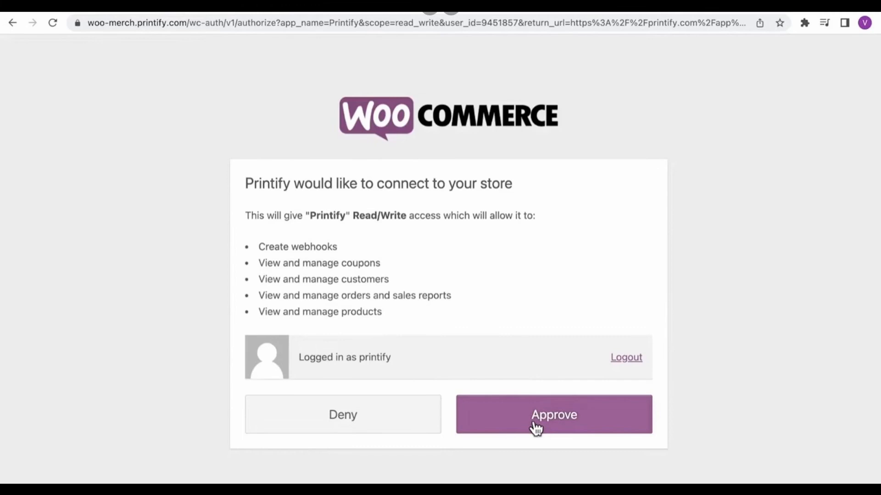
click(553, 415)
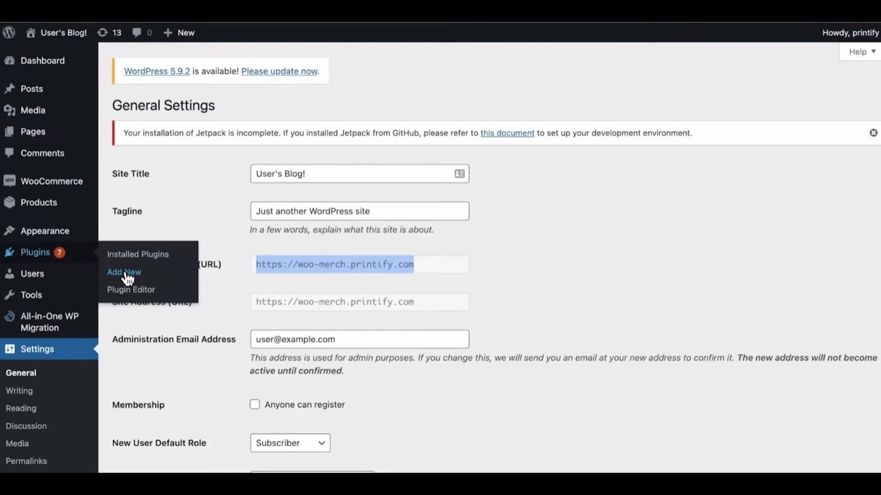
Search Add Plugins for 'printify' and install Printify for WooCommerce.
click(124, 272)
text(printify)
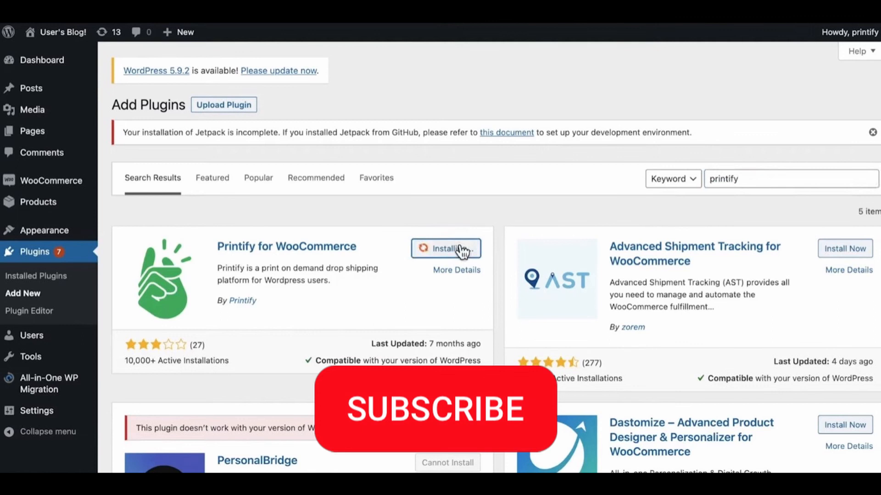
click(437, 408)
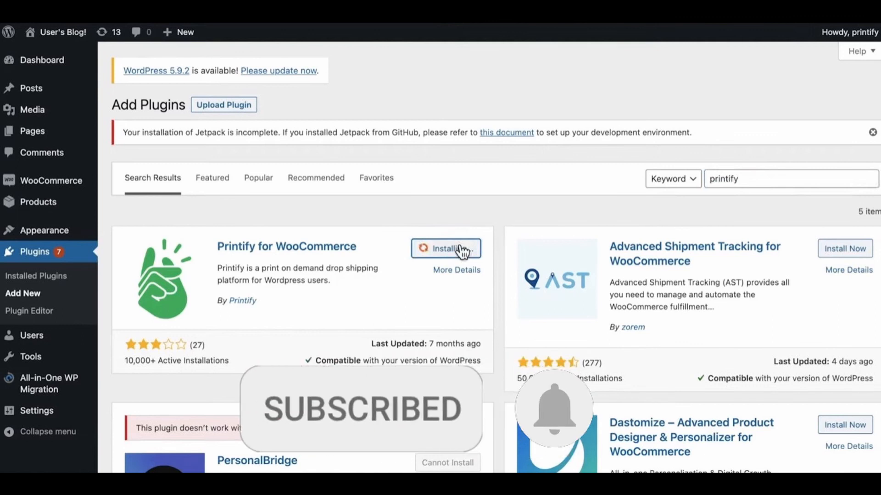